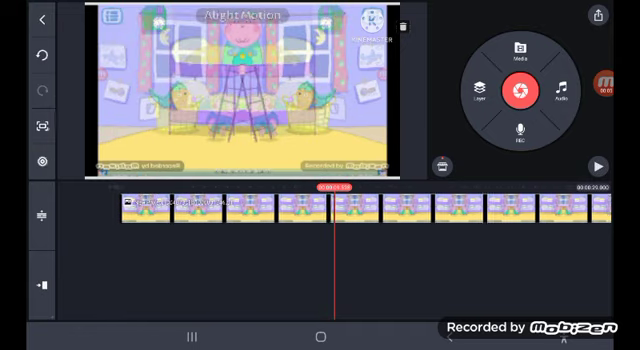
Start preview playback of the mirrored, tinted cartoon clip
left_click(592, 163)
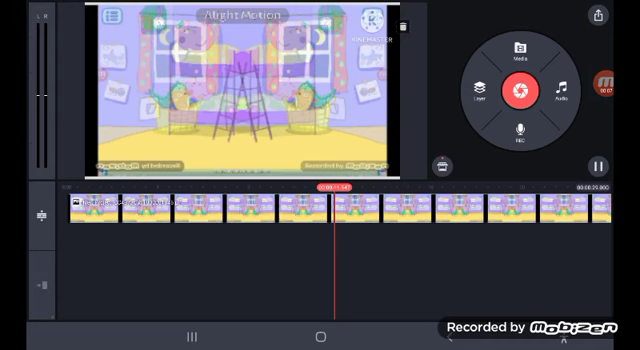